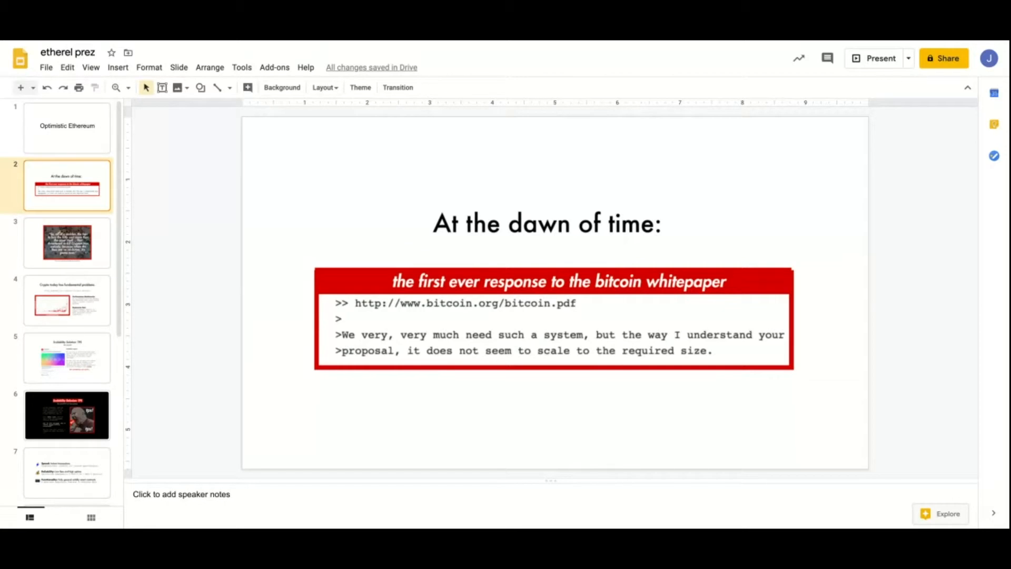
# Advance through the CryptoKitties quote slide to slide 4, 'Crypto today has fundamental problems.'.
pyautogui.click(67, 242)
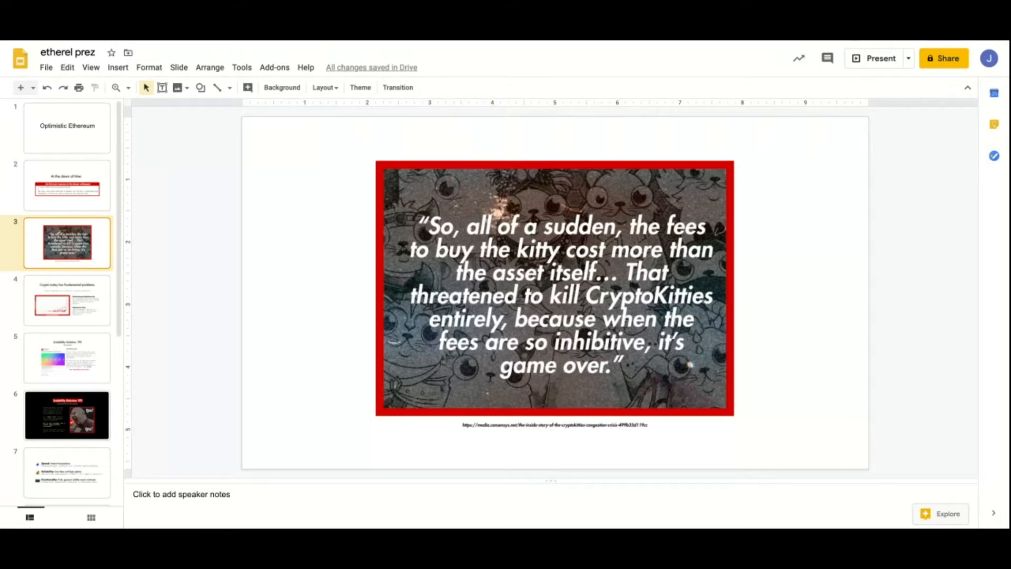
pyautogui.click(68, 300)
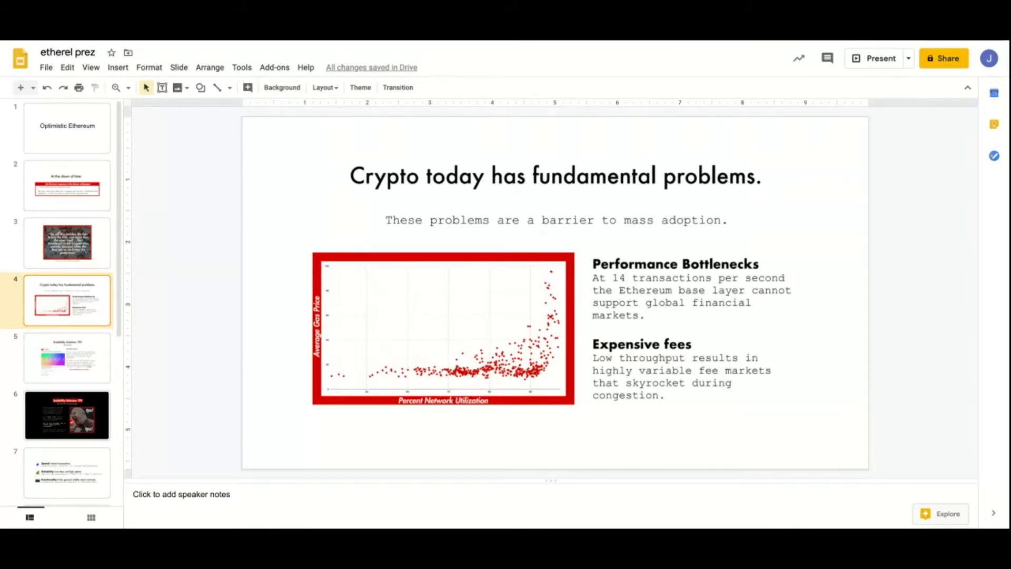
# Show slide 5, 'Scalability Solution: TPS', full screen in Present mode.
pyautogui.click(68, 358)
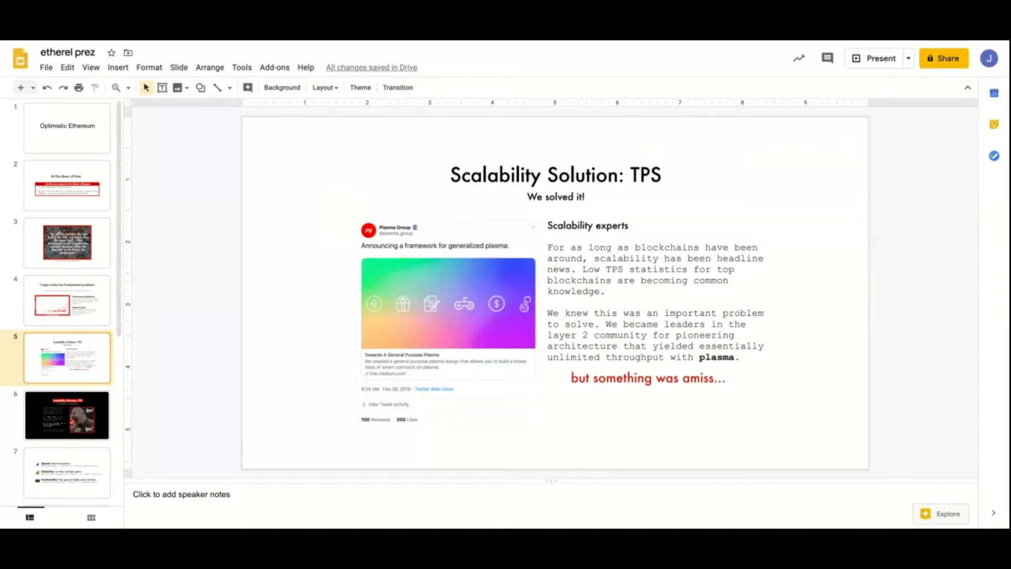
pyautogui.click(880, 58)
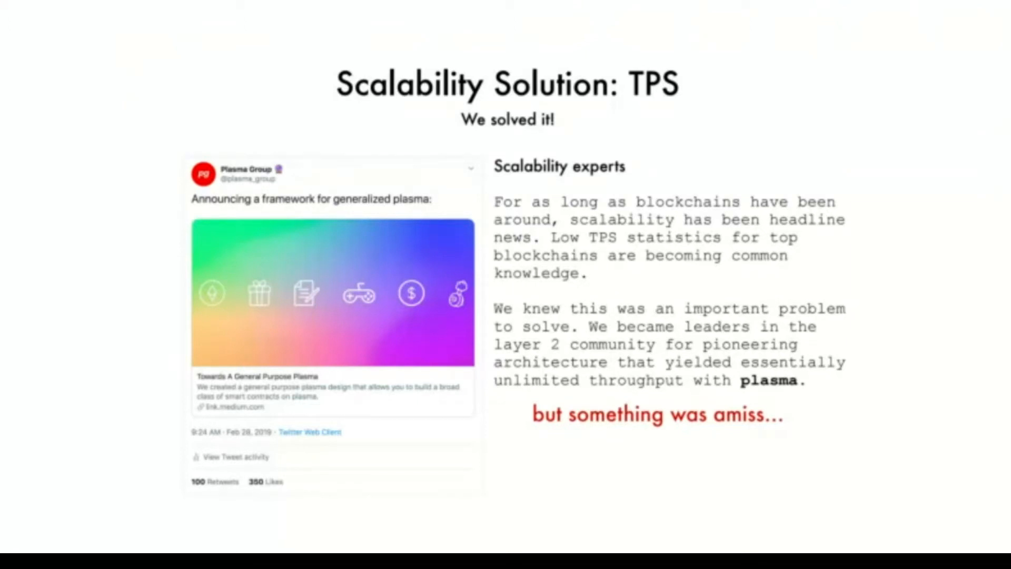
pyautogui.press('Right')
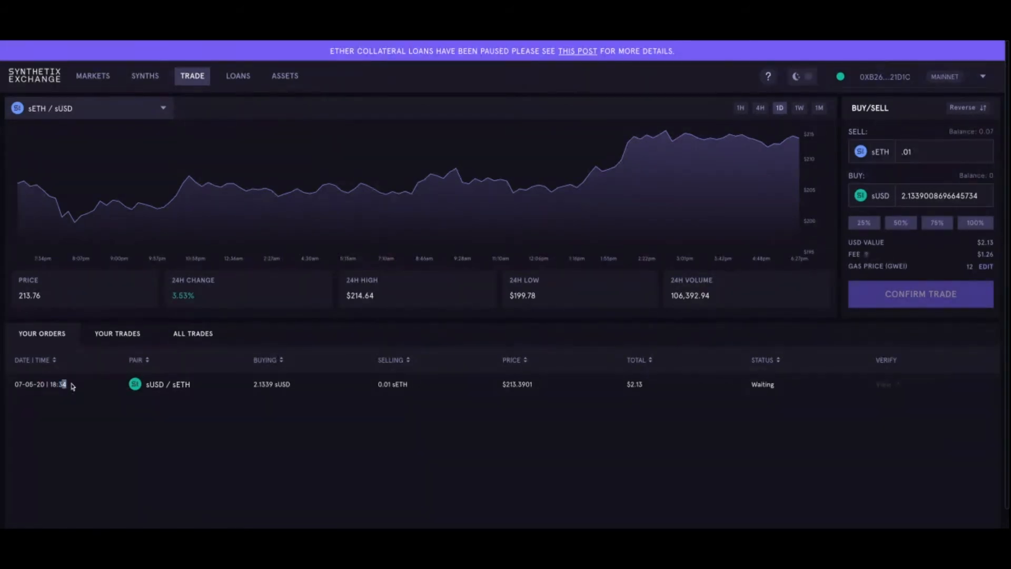
pyautogui.moveTo(783, 393)
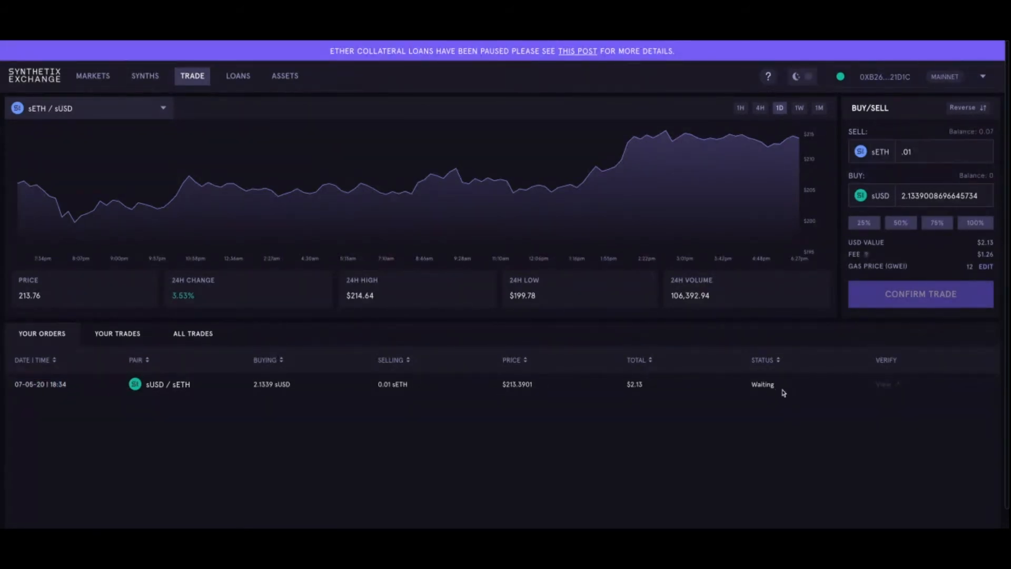
# Highlight the Waiting status of the 0.01 sETH for sUSD order.
pyautogui.doubleClick(762, 384)
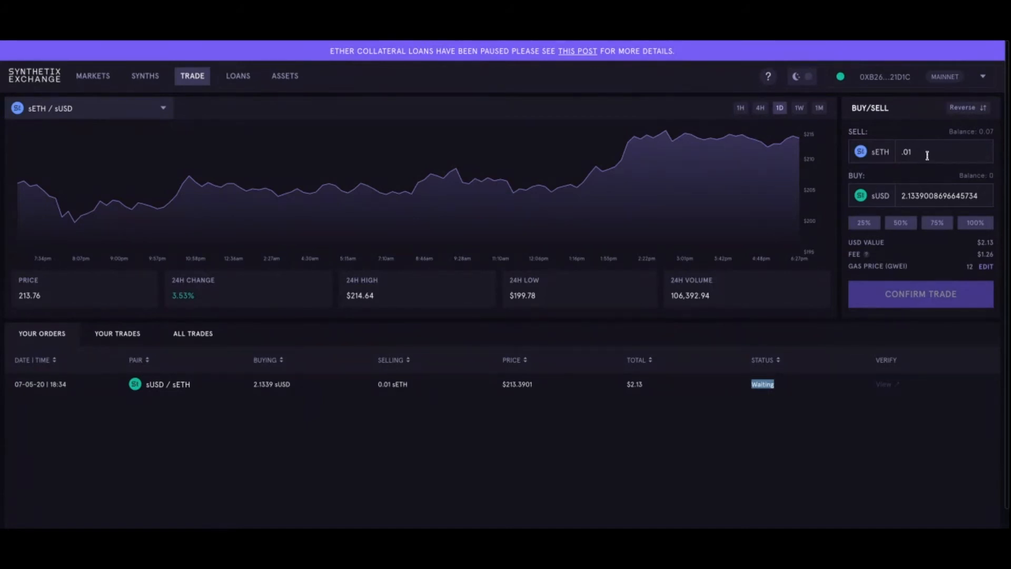
pyautogui.moveTo(876, 318)
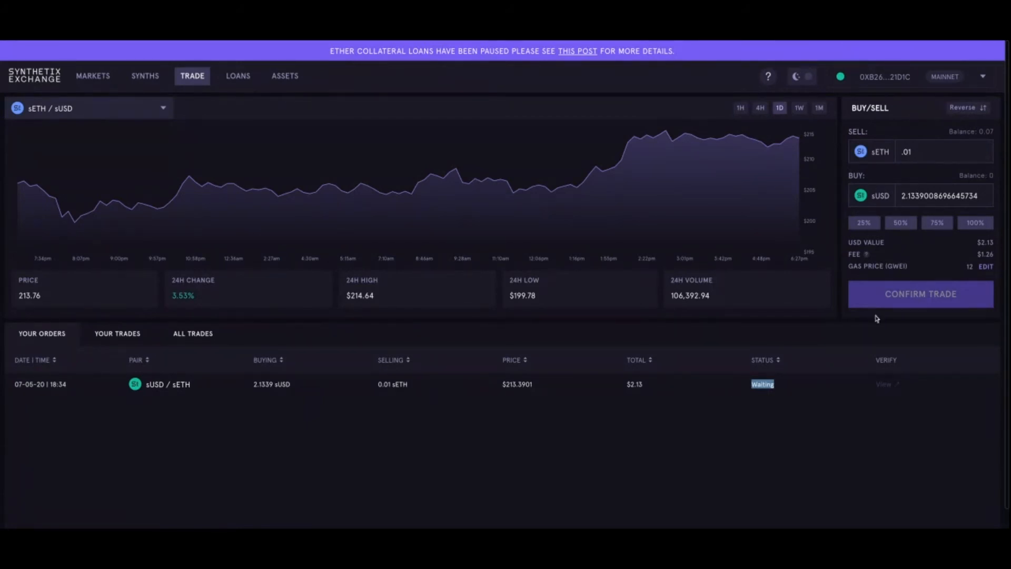
pyautogui.moveTo(725, 354)
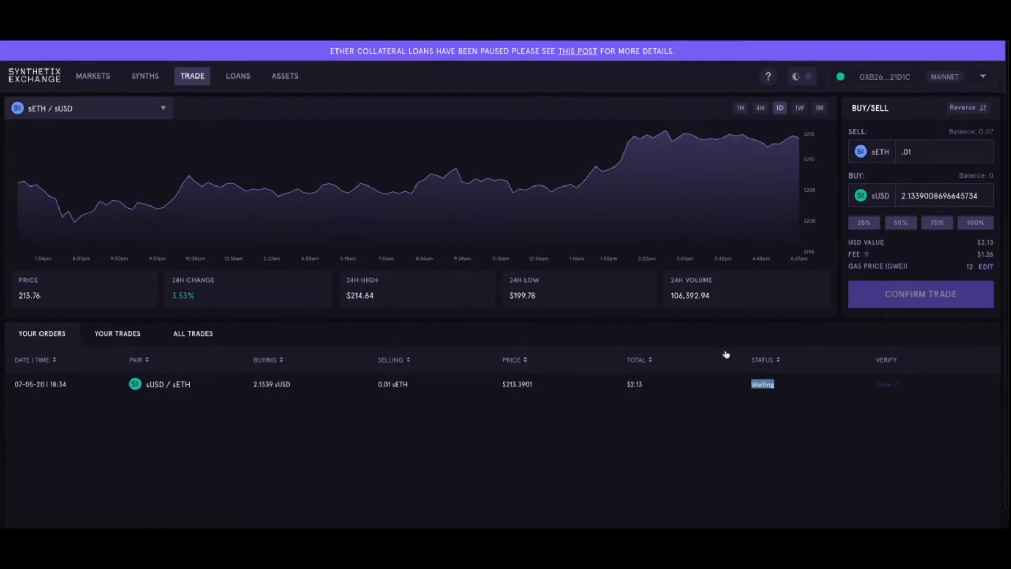
pyautogui.moveTo(195, 43)
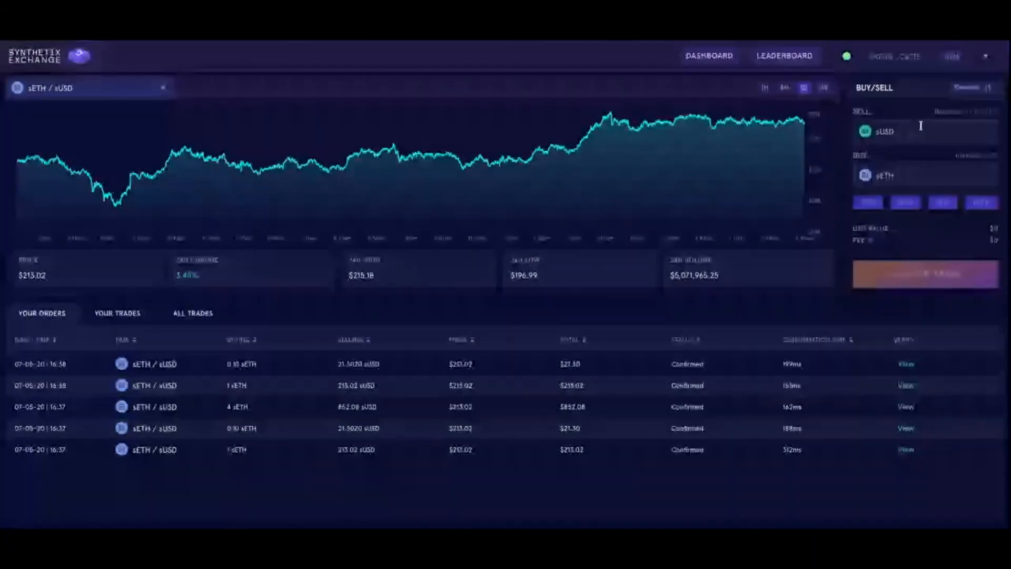
# Keep the sETH / sUSD pair and reverse the trade to sell sUSD for sETH.
pyautogui.click(947, 132)
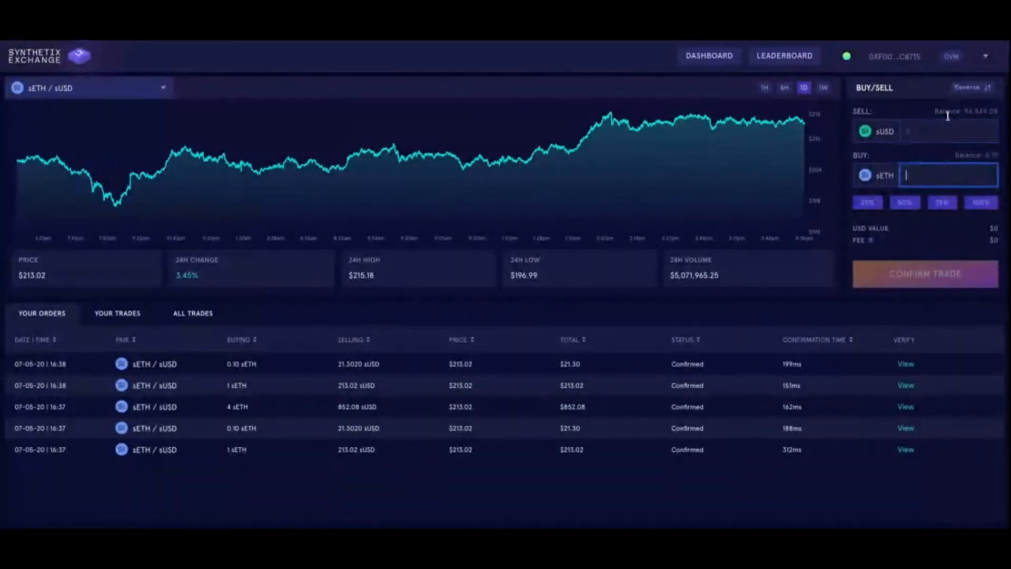
pyautogui.click(966, 87)
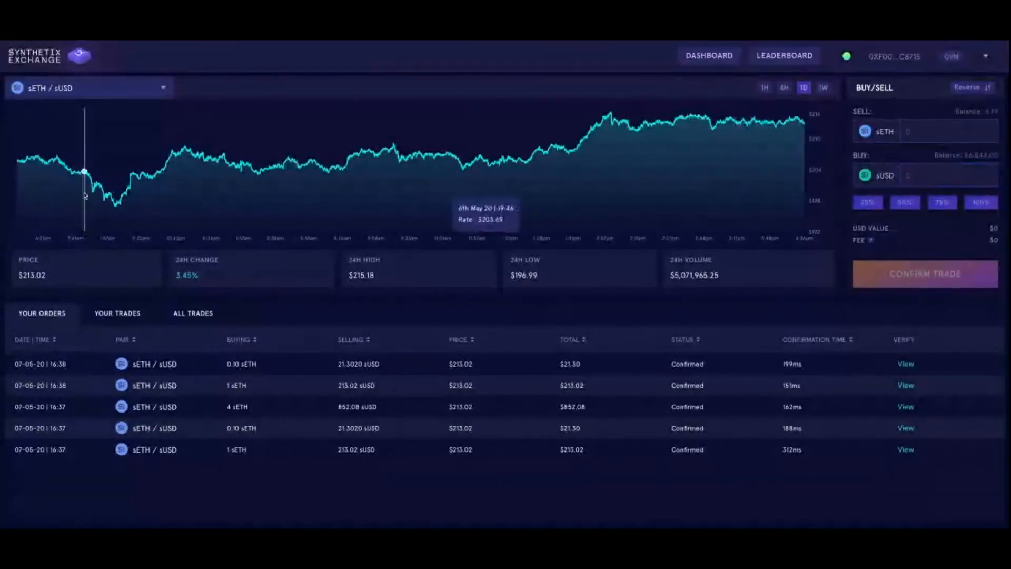
pyautogui.click(89, 87)
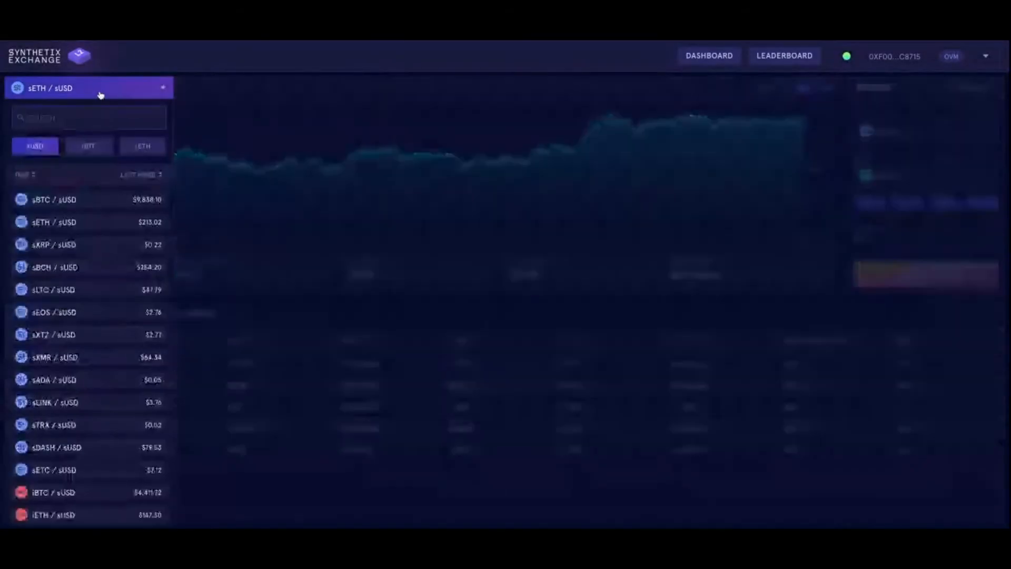
pyautogui.click(89, 87)
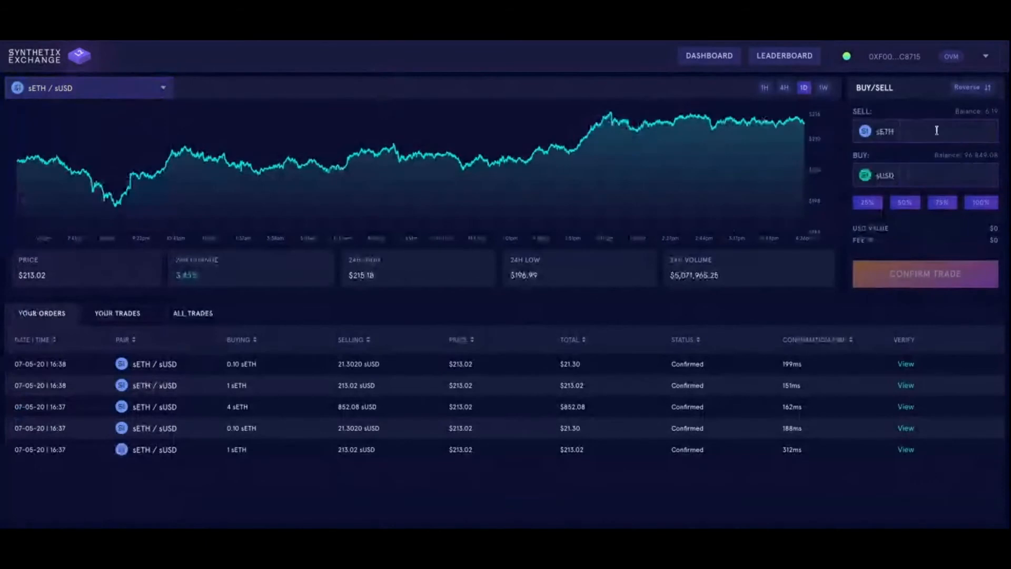
pyautogui.click(967, 87)
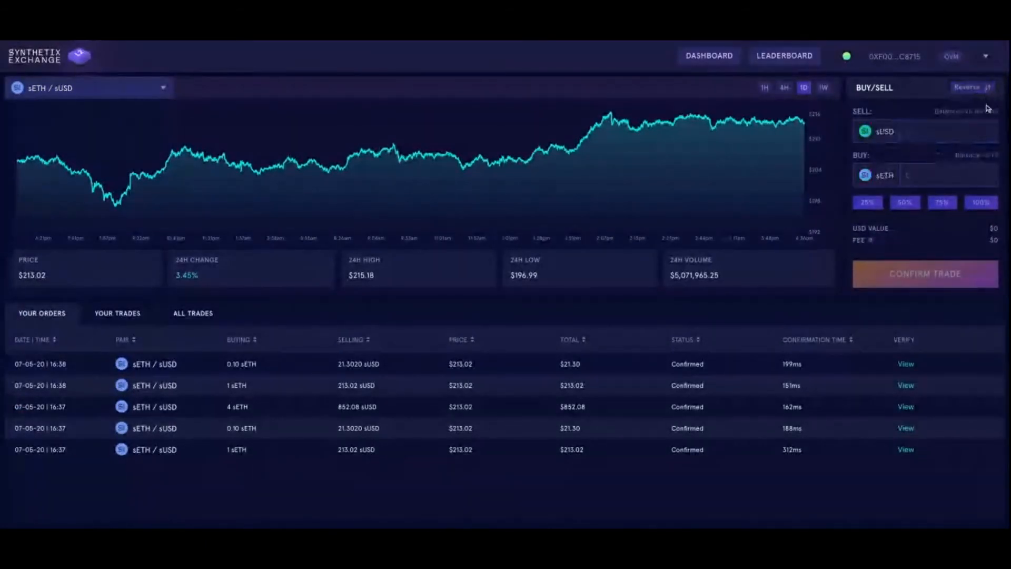
# Trade the full 96,849 sUSD balance for about 454.65 sETH, confirmed in 145ms.
pyautogui.click(948, 174)
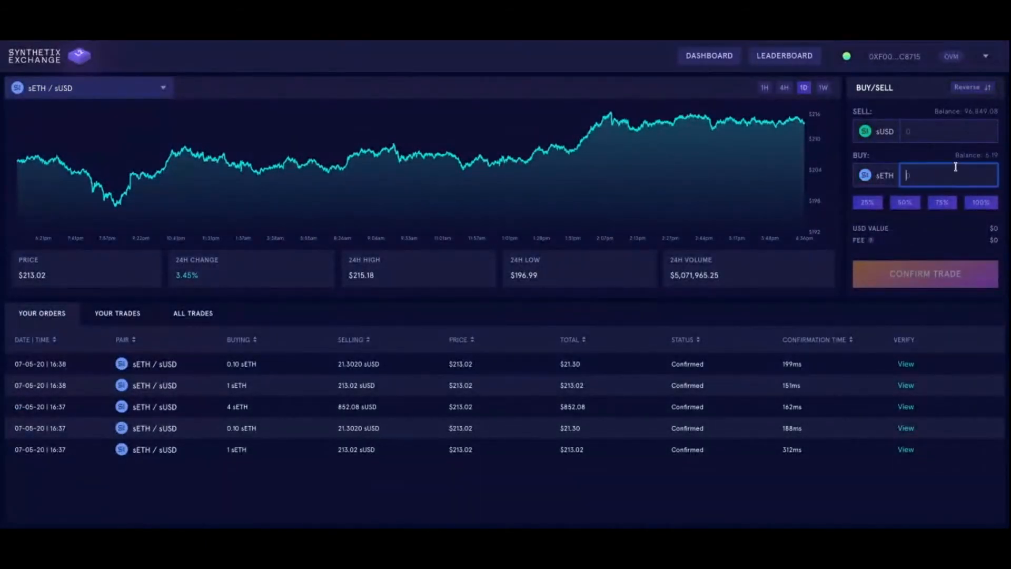
pyautogui.click(981, 202)
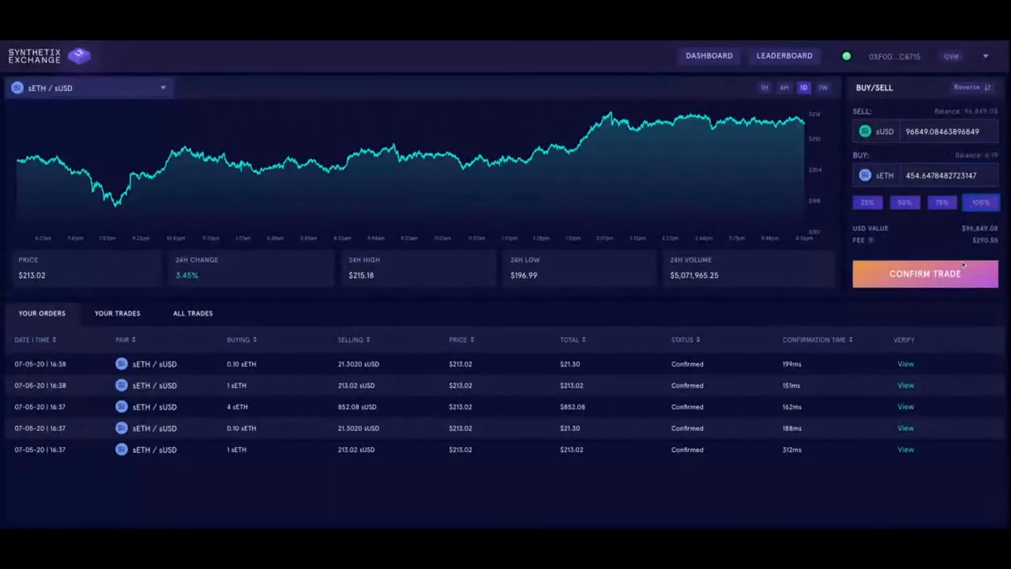
pyautogui.click(923, 273)
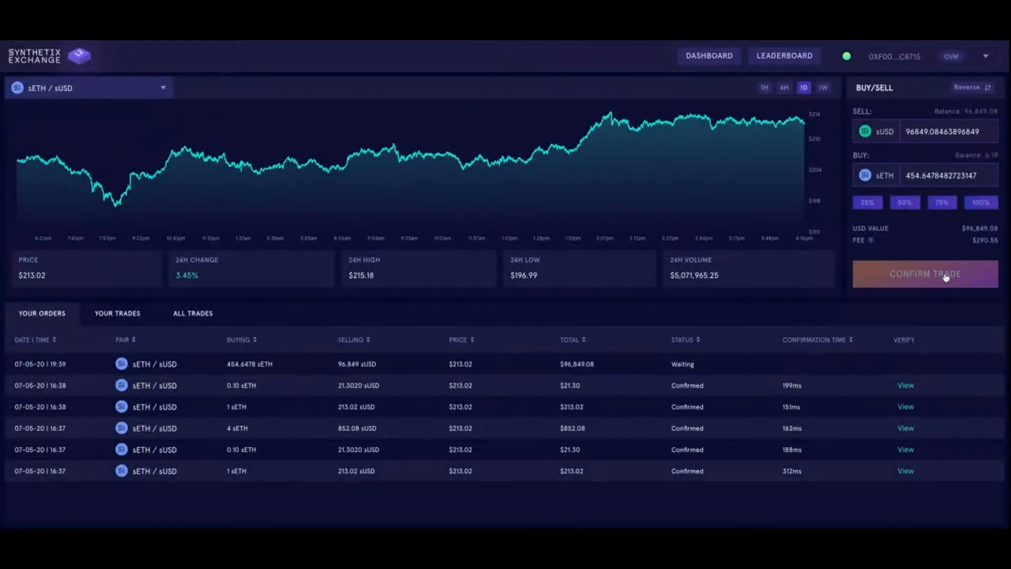
pyautogui.click(923, 273)
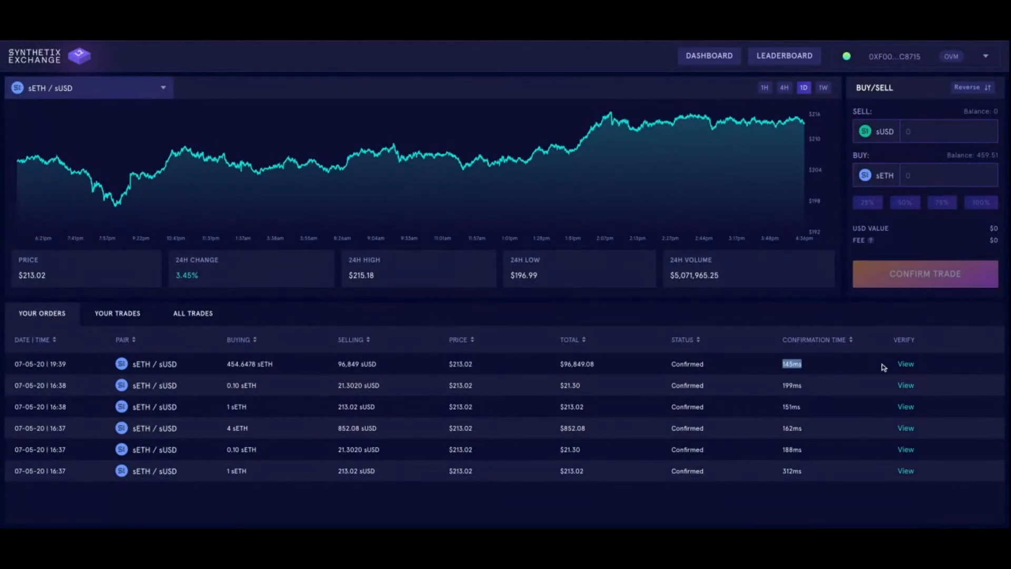
# View the new trade's transaction details showing status SUCCESS at block 231292.
pyautogui.click(904, 364)
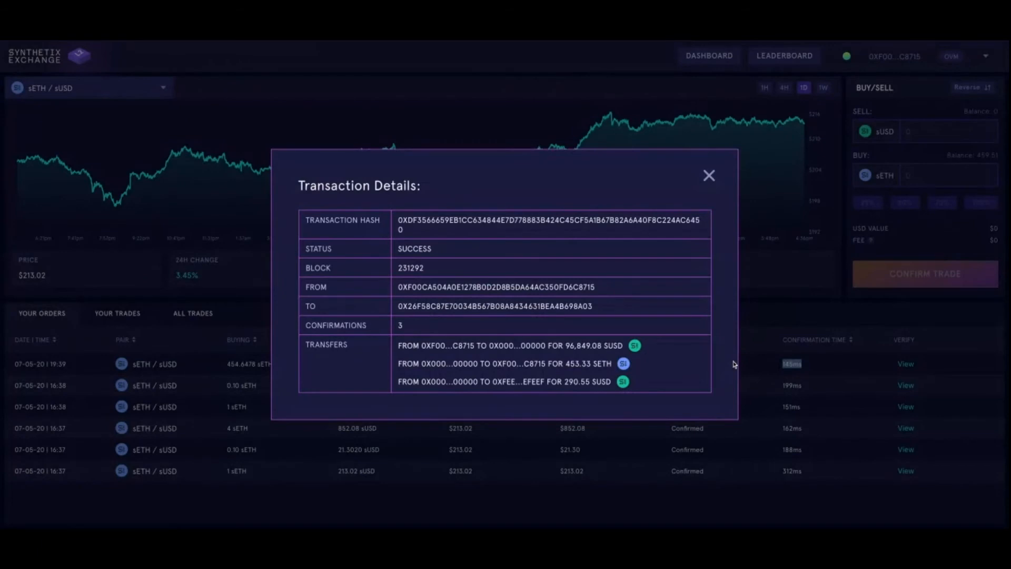
pyautogui.moveTo(475, 43)
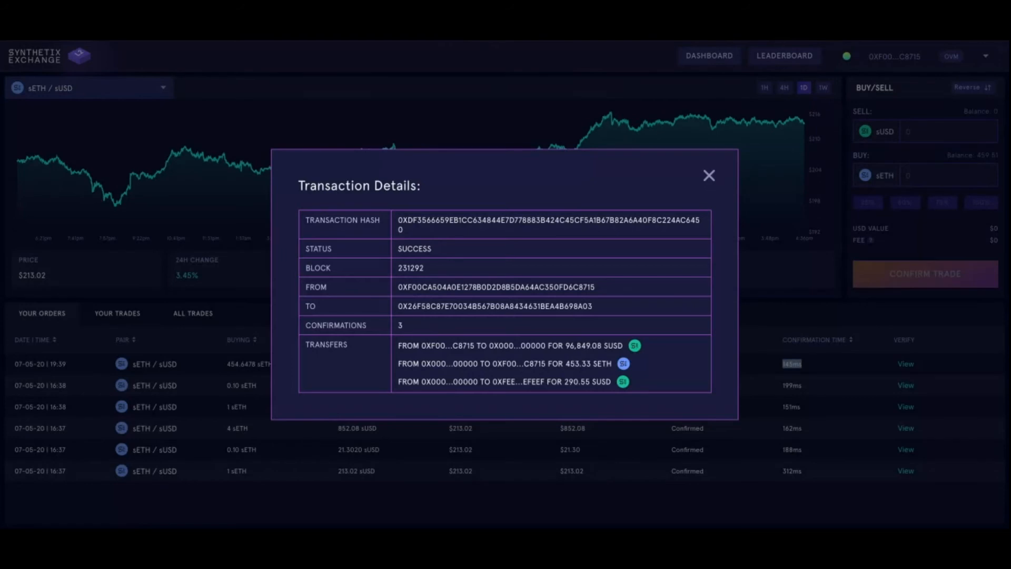
# Switch to the Unipig Uniswap Layer 2 demo welcome page.
pyautogui.click(708, 176)
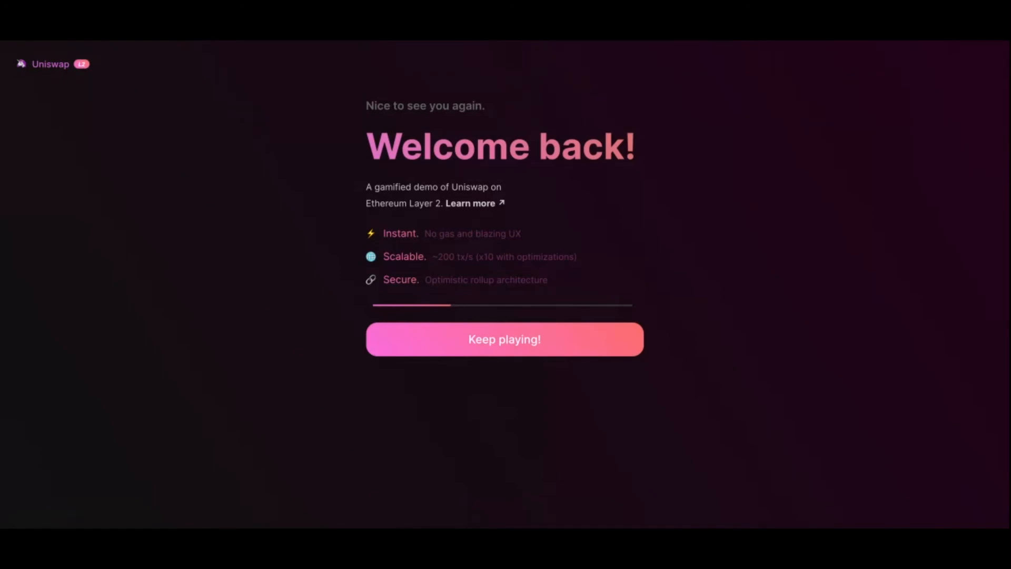
pyautogui.moveTo(411, 42)
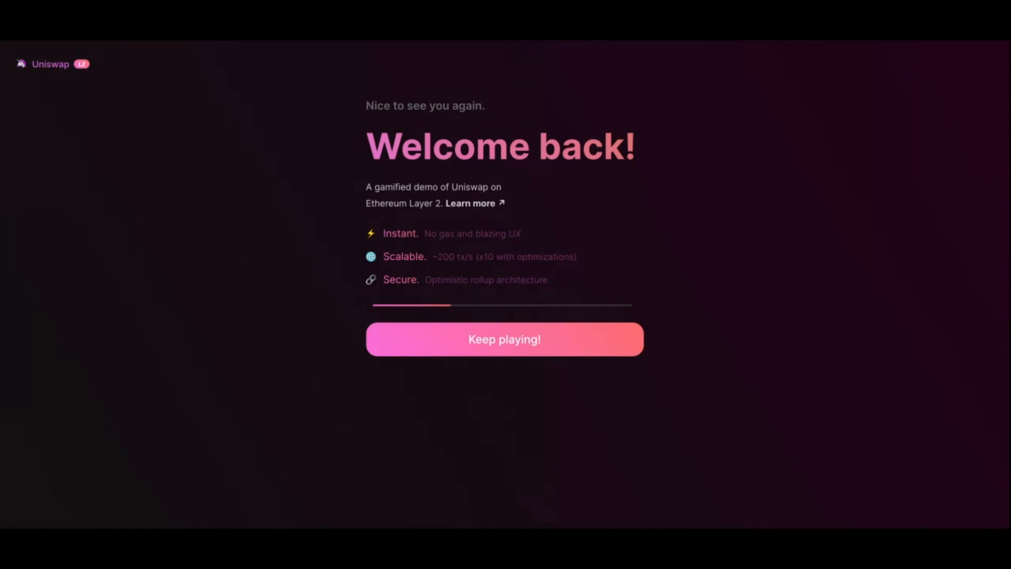
# Return to the Synthetix Exchange dashboard on the sBTC / sUSD pair.
pyautogui.click(504, 338)
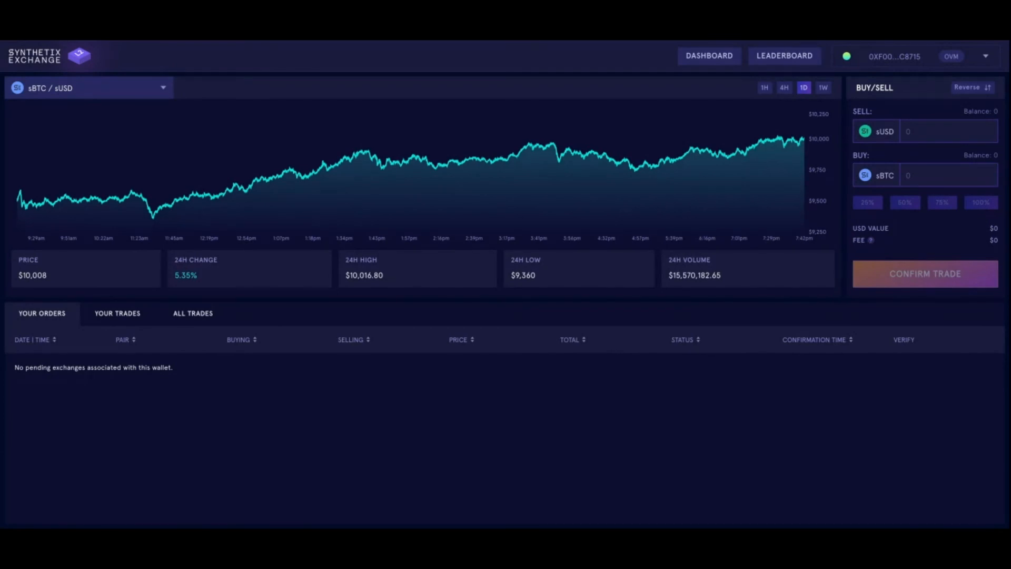
pyautogui.moveTo(587, 346)
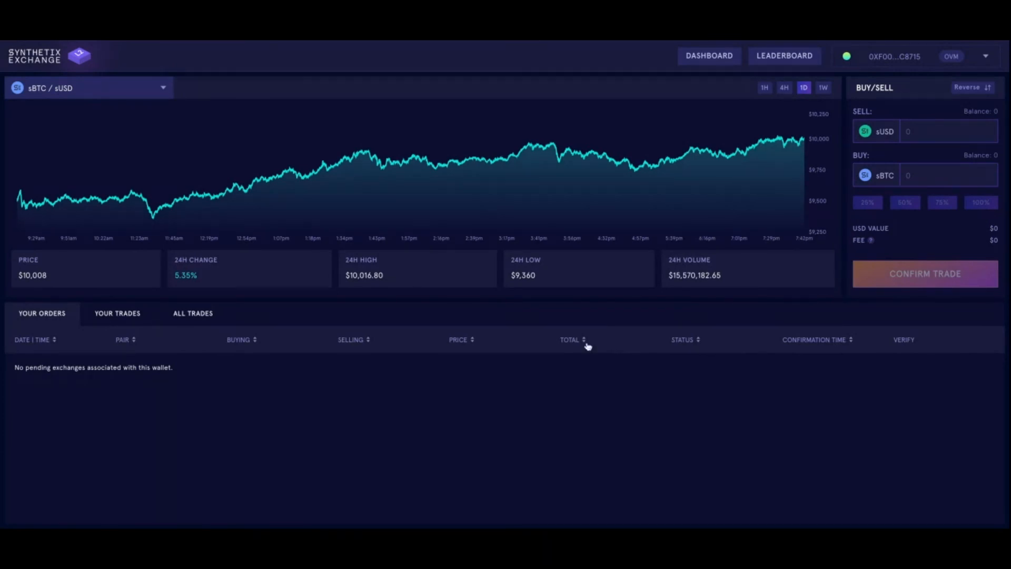